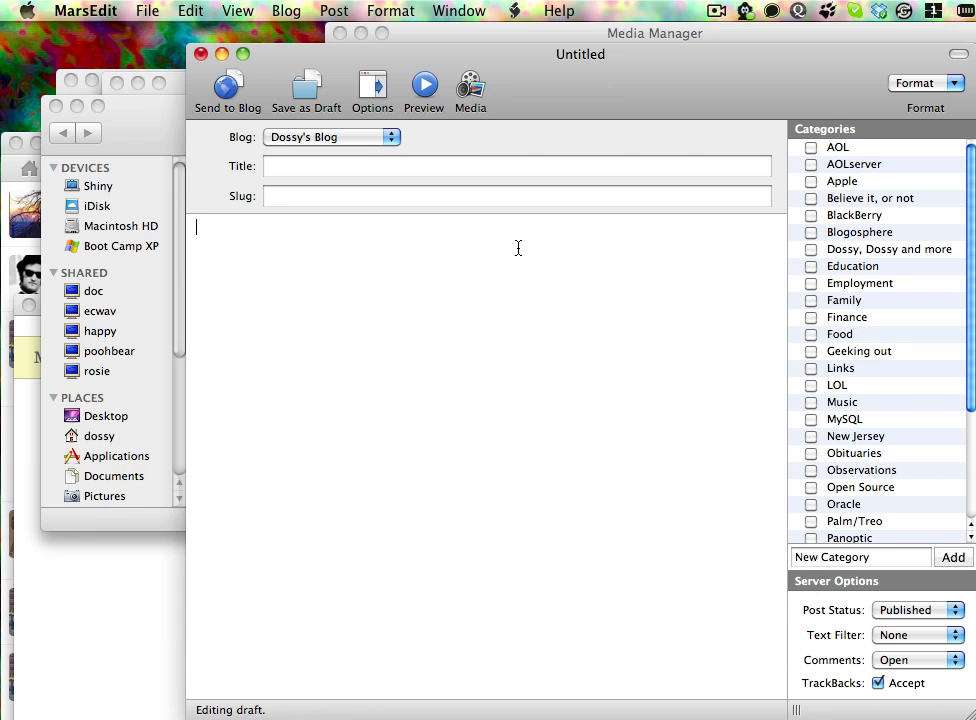
# Show the About MarsEdit panel with version 3.0.4 and credits
pyautogui.click(84, 12)
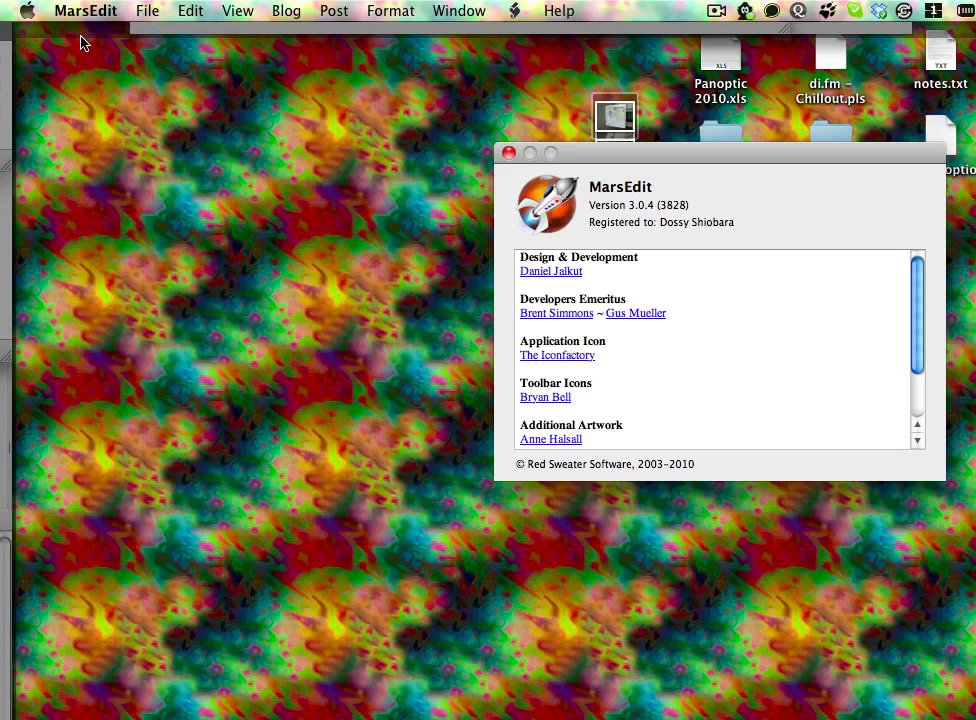
pyautogui.moveTo(632, 206)
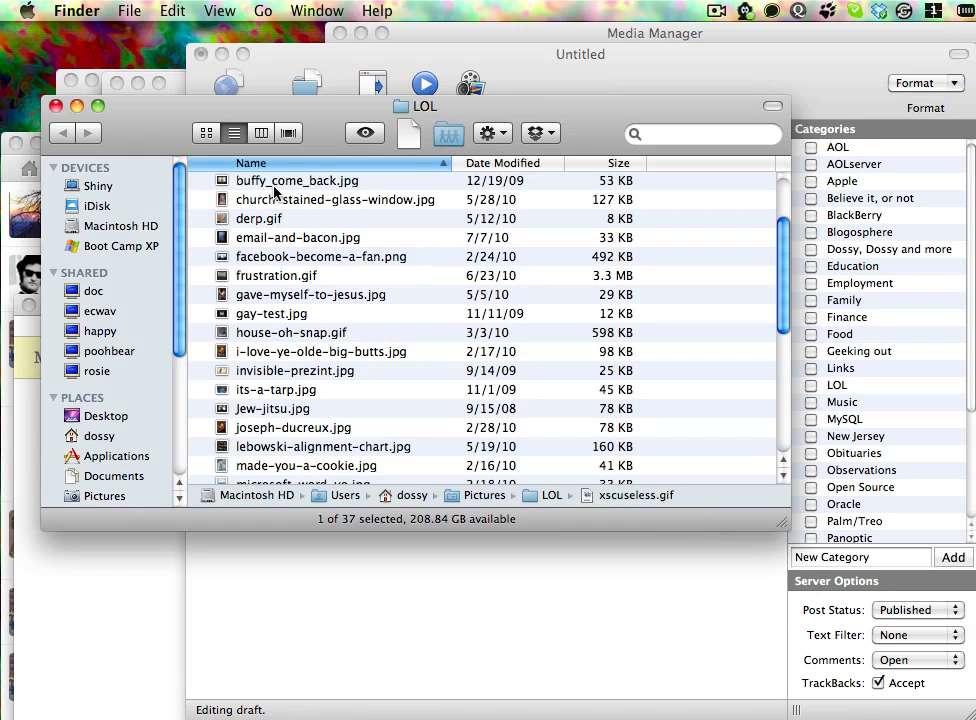
pyautogui.moveTo(302, 294)
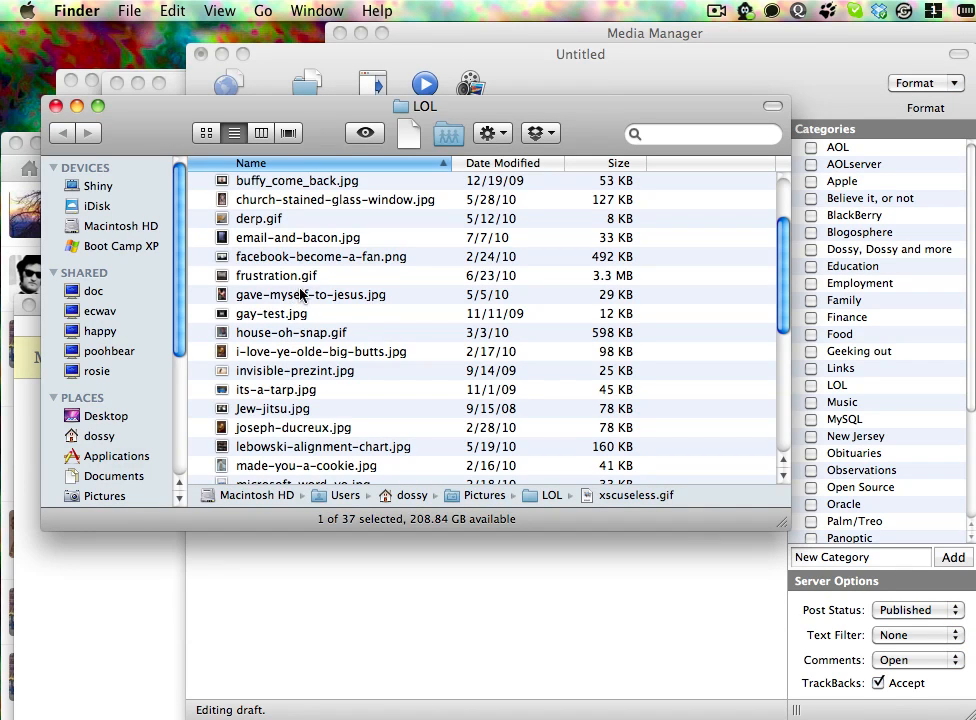
# Drag derp.gif from the LOL folder onto the MarsEdit draft window
pyautogui.moveTo(258, 218); pyautogui.dragTo(448, 556)
pyautogui.write('this is alt text')
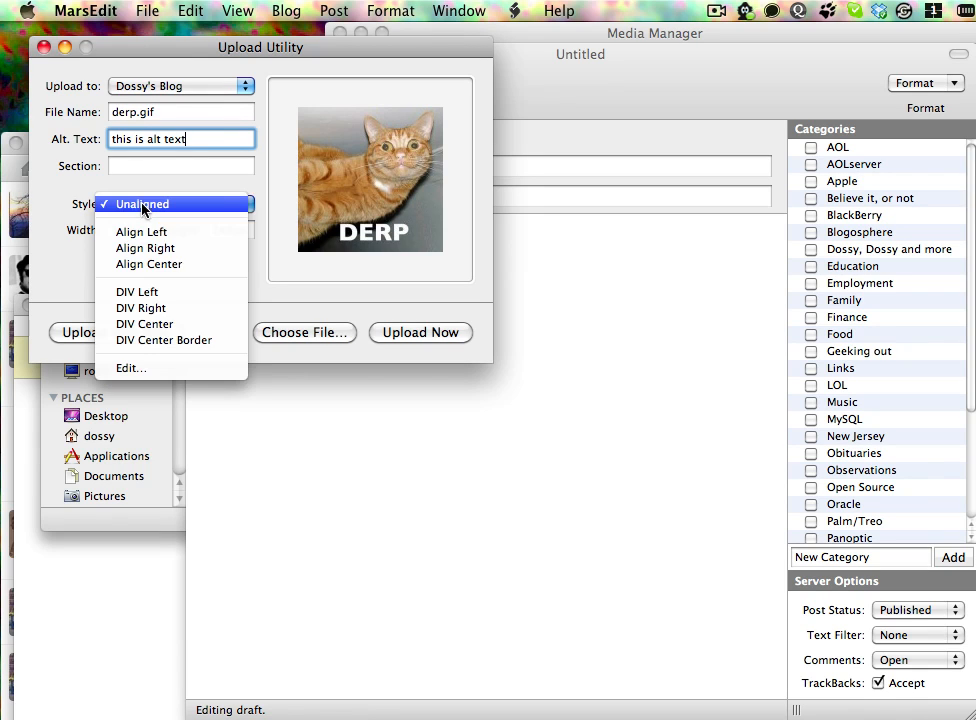
pyautogui.moveTo(180, 220)
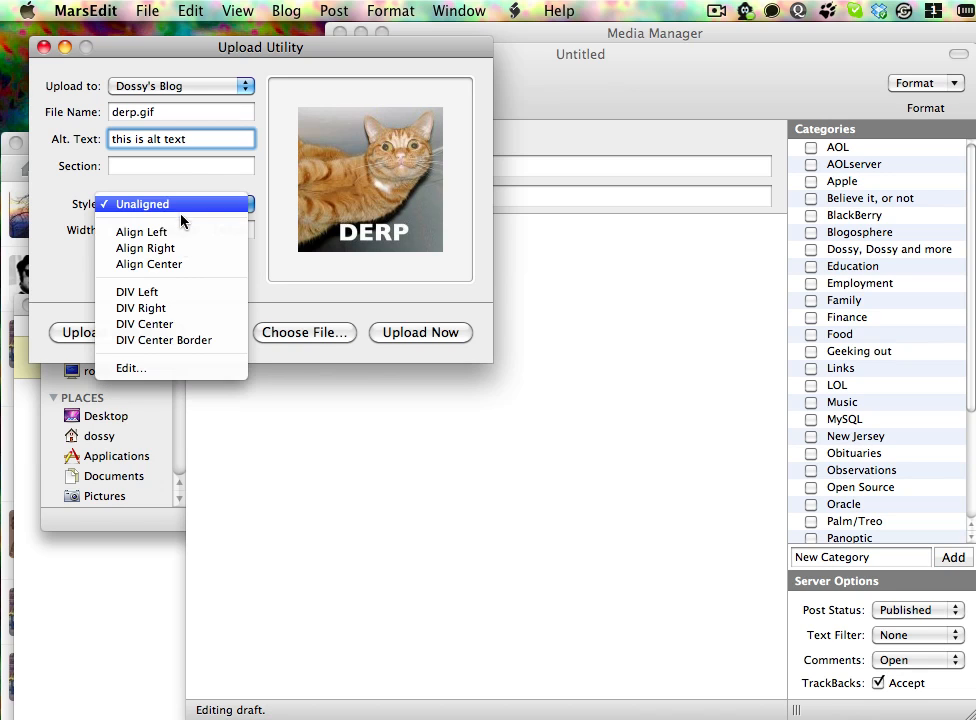
# Review the Unaligned image markup template under Style > Edit, then leave it unchanged
pyautogui.click(130, 368)
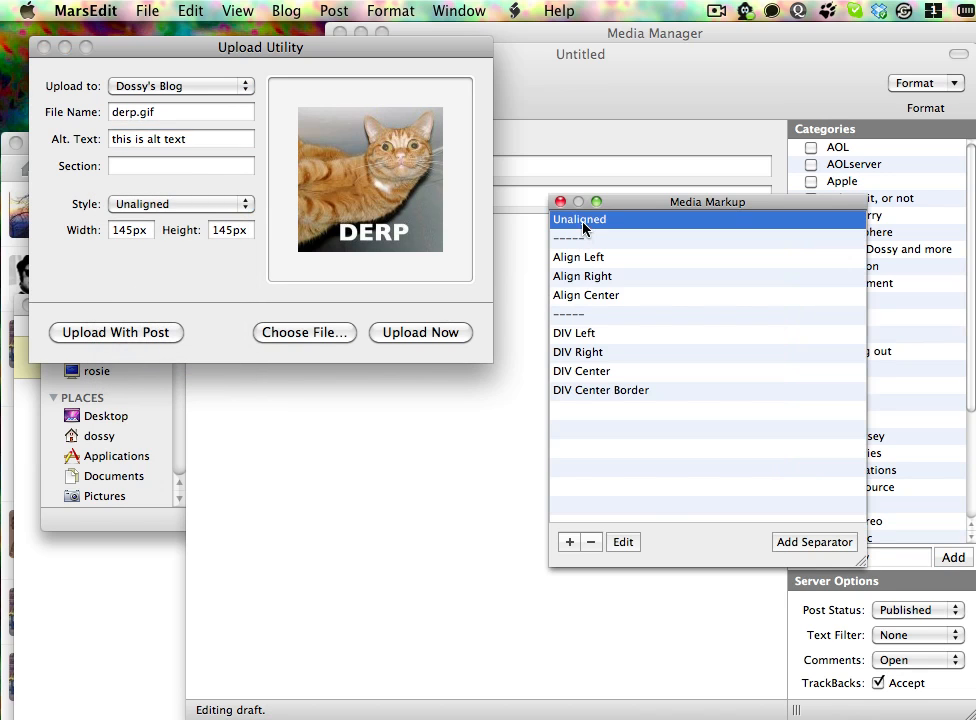
pyautogui.click(622, 540)
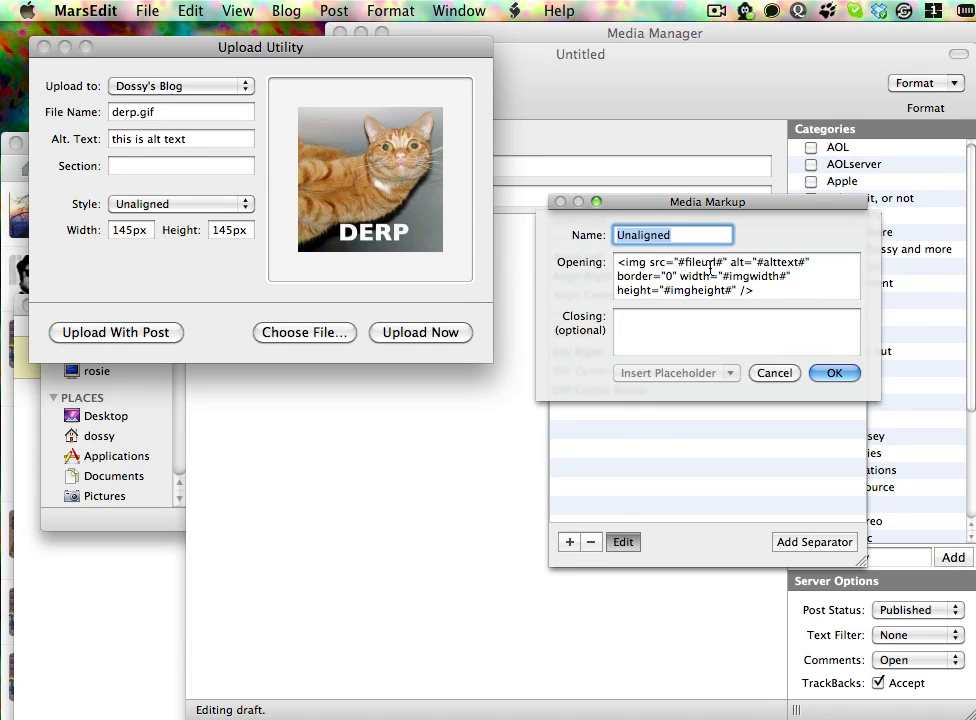
pyautogui.click(710, 268)
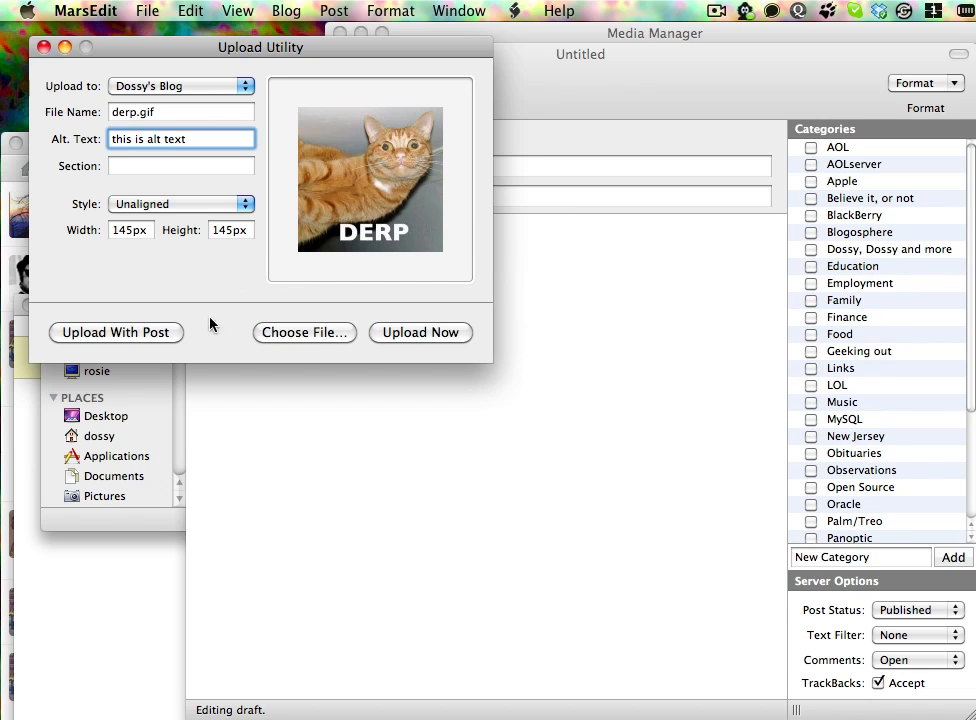
# Insert derp.gif into the draft as a 145 by 145 img tag via Upload With Post
pyautogui.click(116, 332)
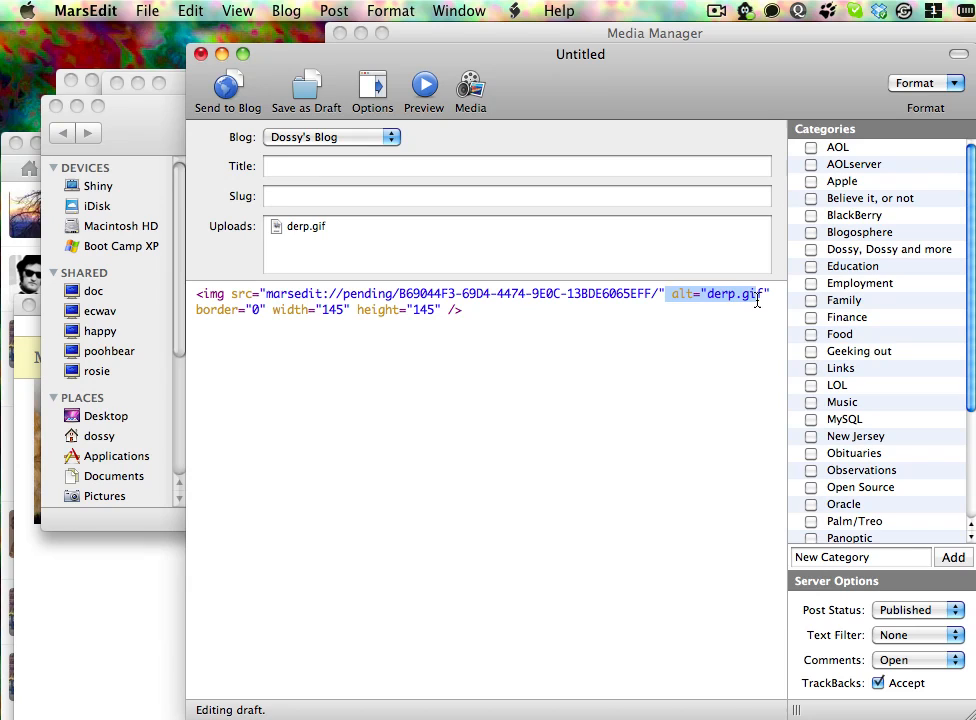
pyautogui.moveTo(768, 302)
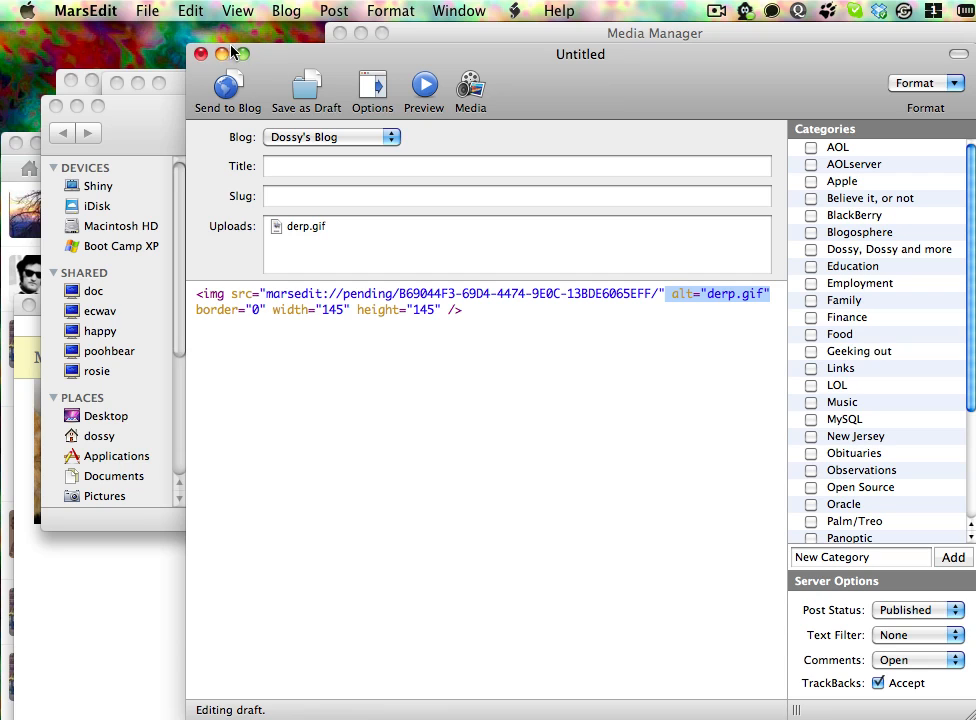
pyautogui.moveTo(420, 278)
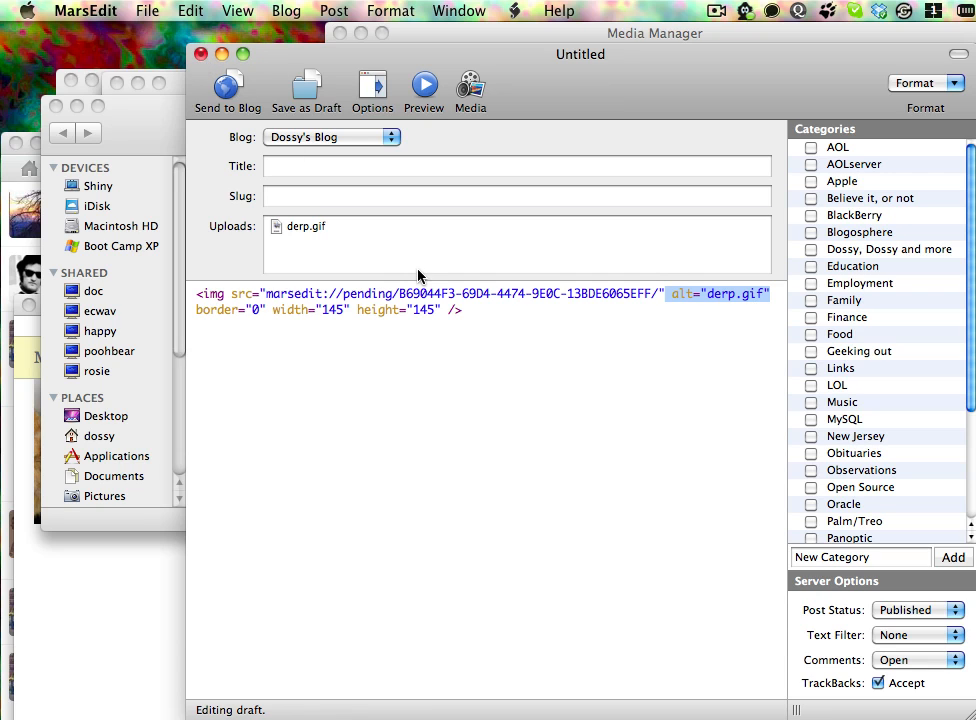
# Insert published samsung-captivate.png from Media Manager, styled DIV Right, after derp.gif
pyautogui.click(470, 84)
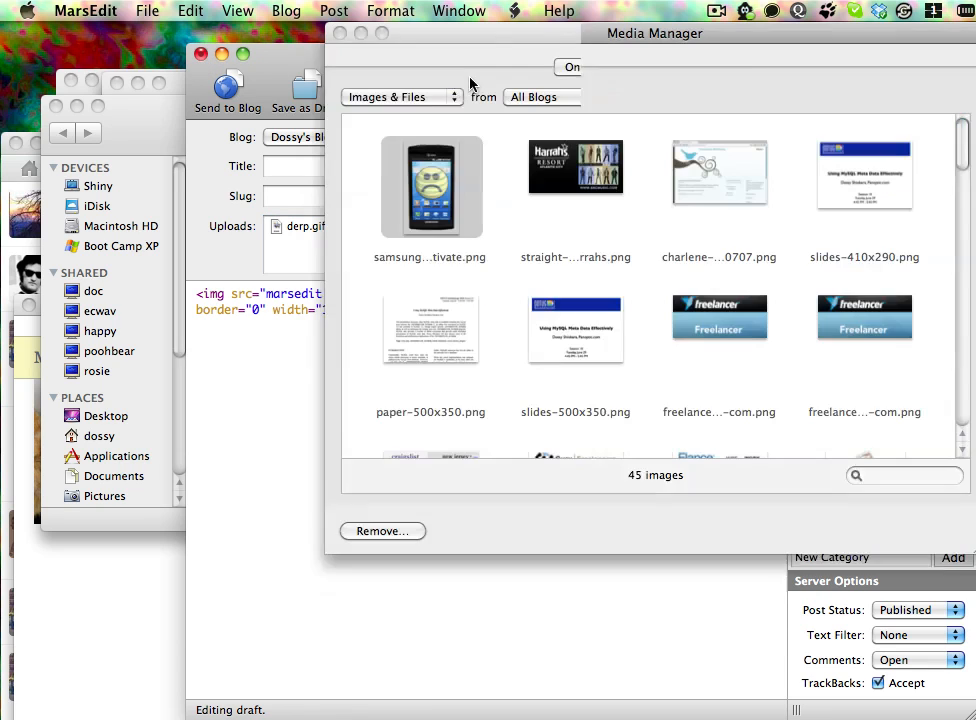
pyautogui.click(432, 186)
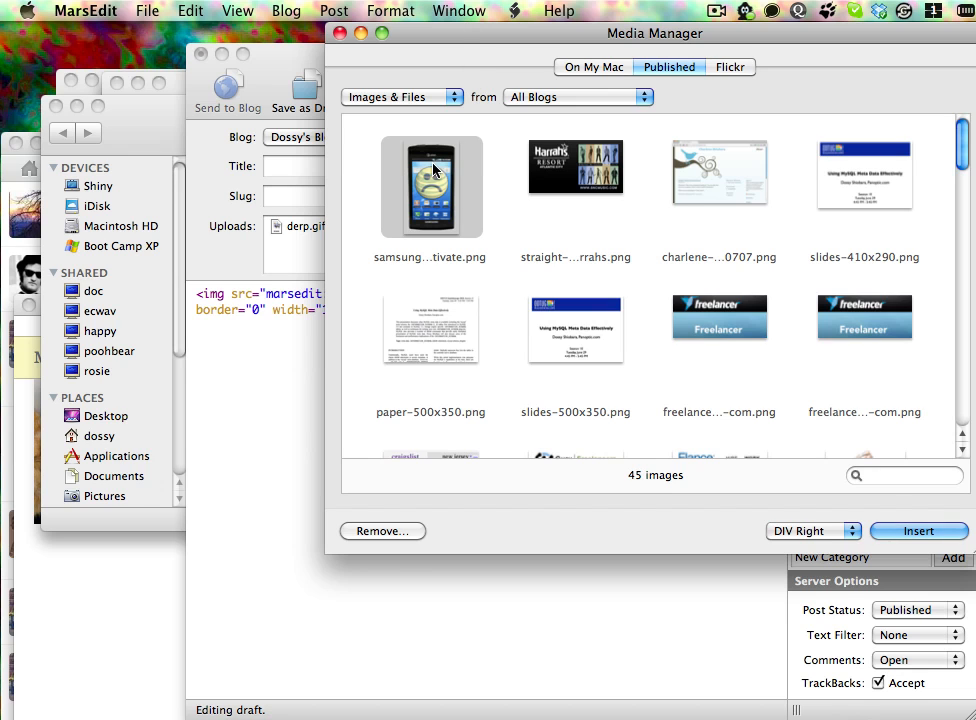
pyautogui.click(916, 532)
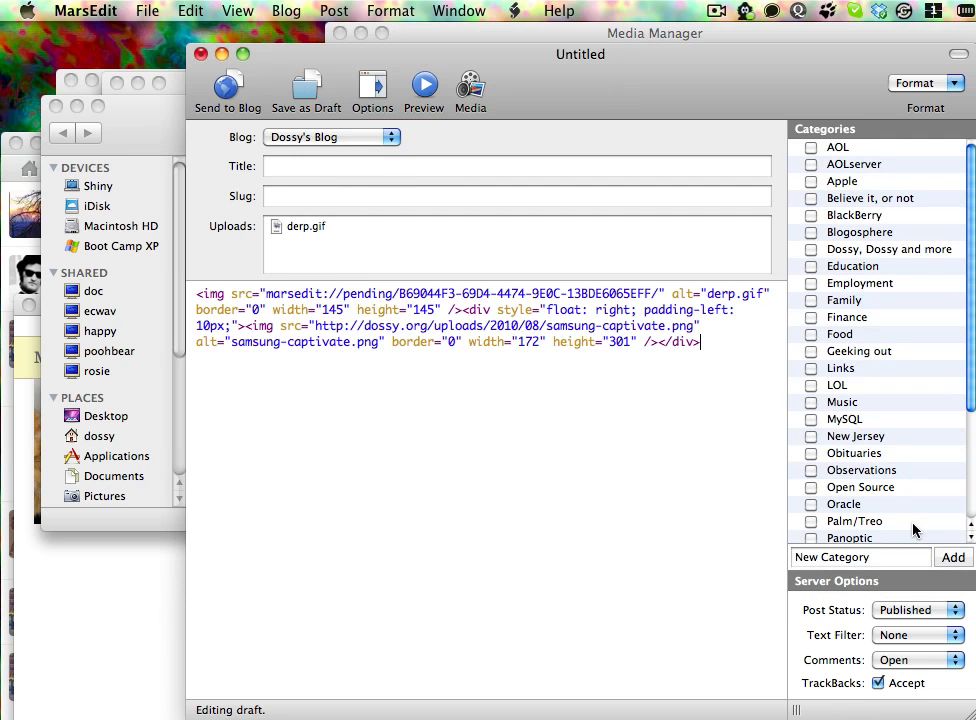